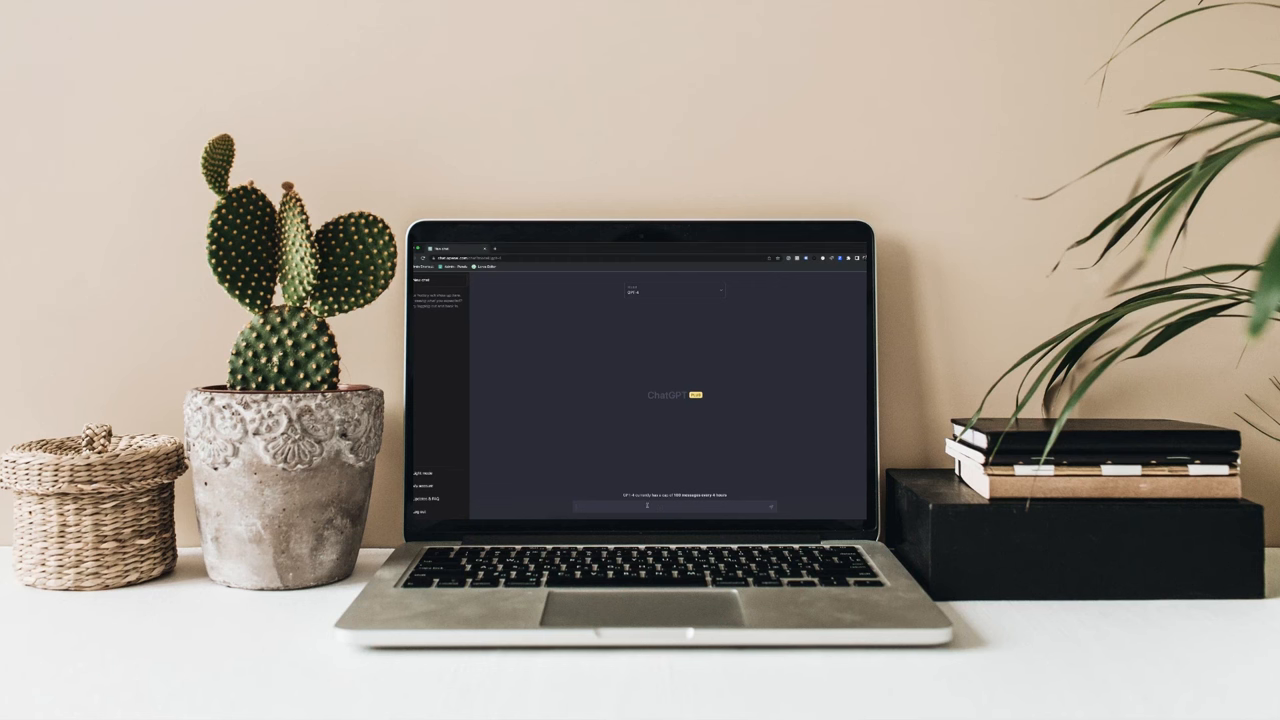
pyautogui.write('What is the difference between ChatGPT-3 and ChatGPT-4?')
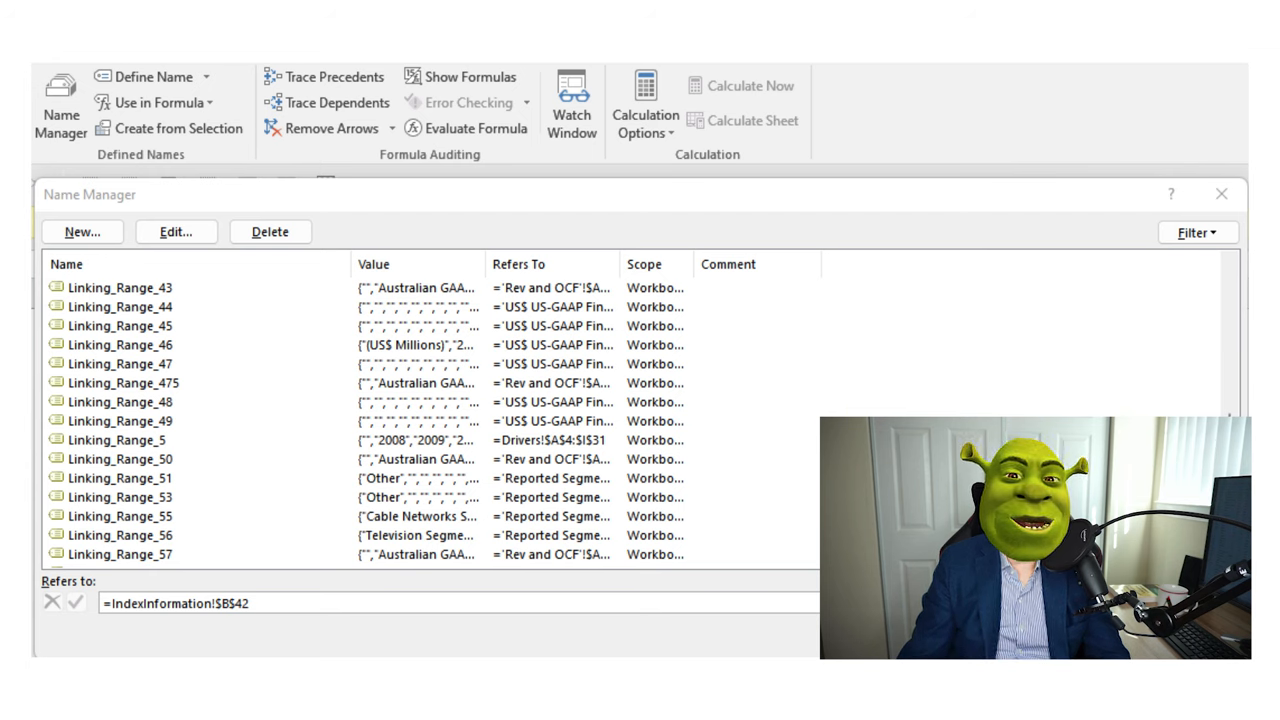
pyautogui.click(1220, 194)
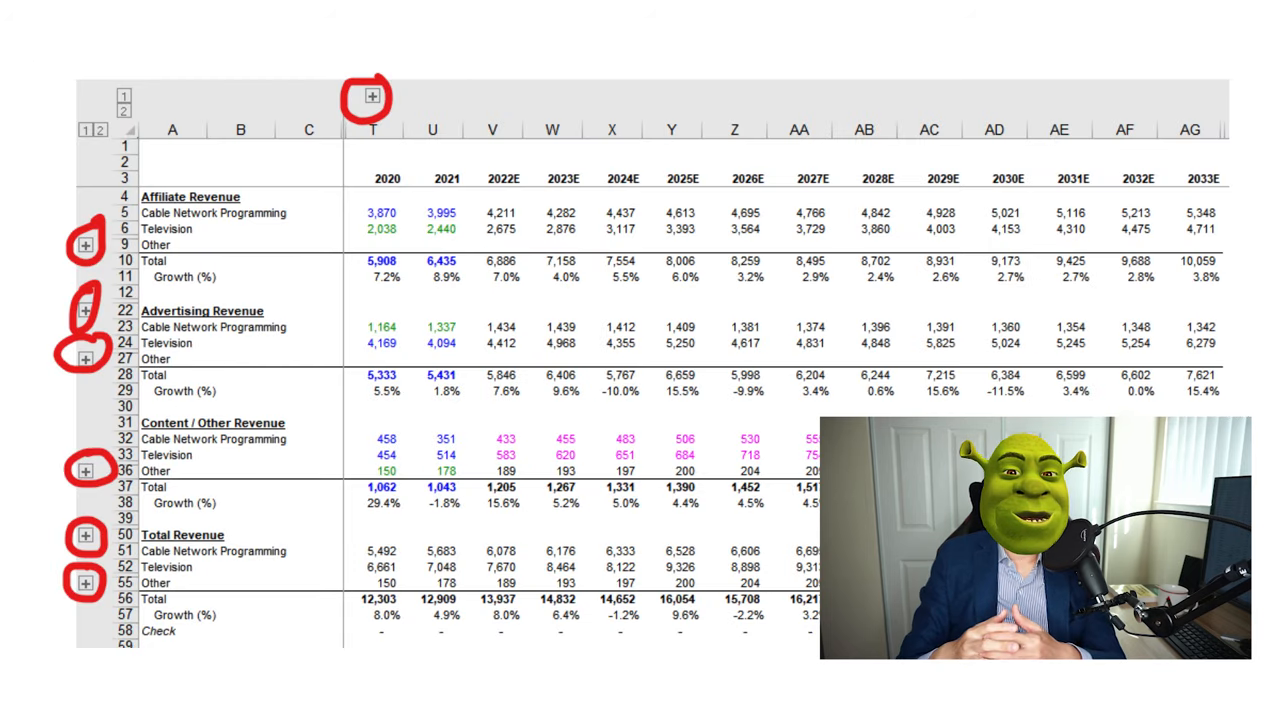